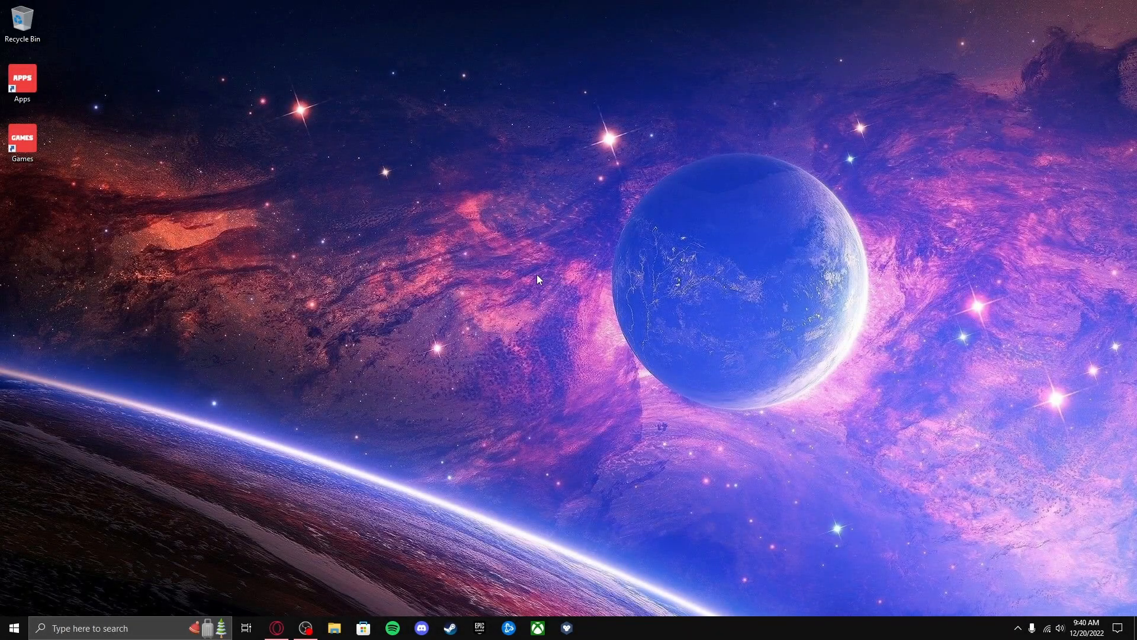
mouse_move(526, 280)
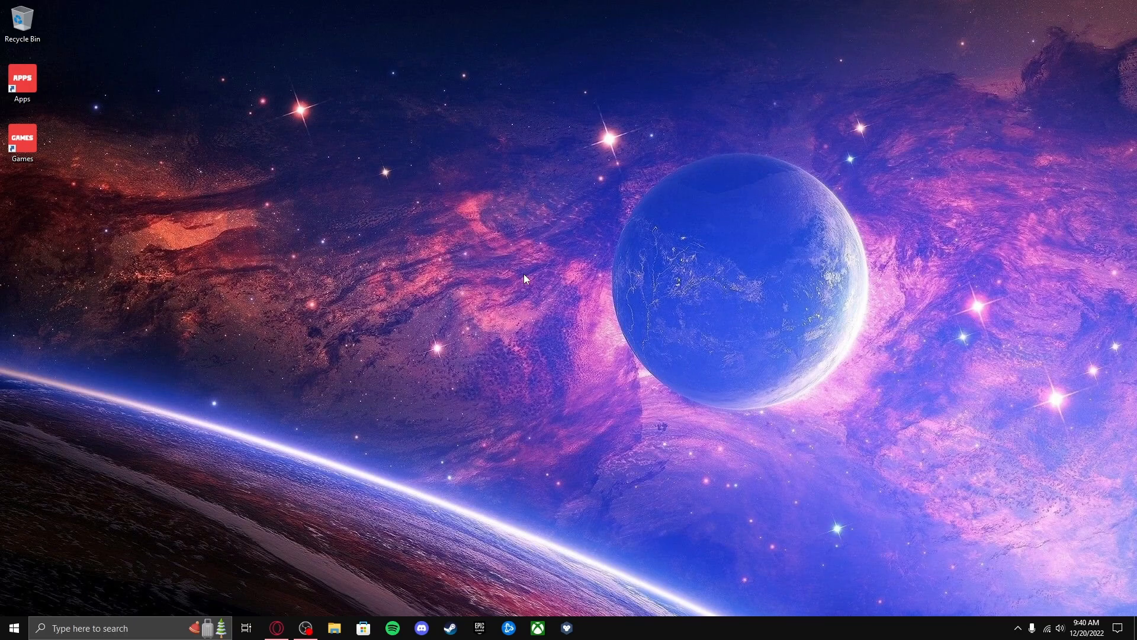
mouse_move(642, 327)
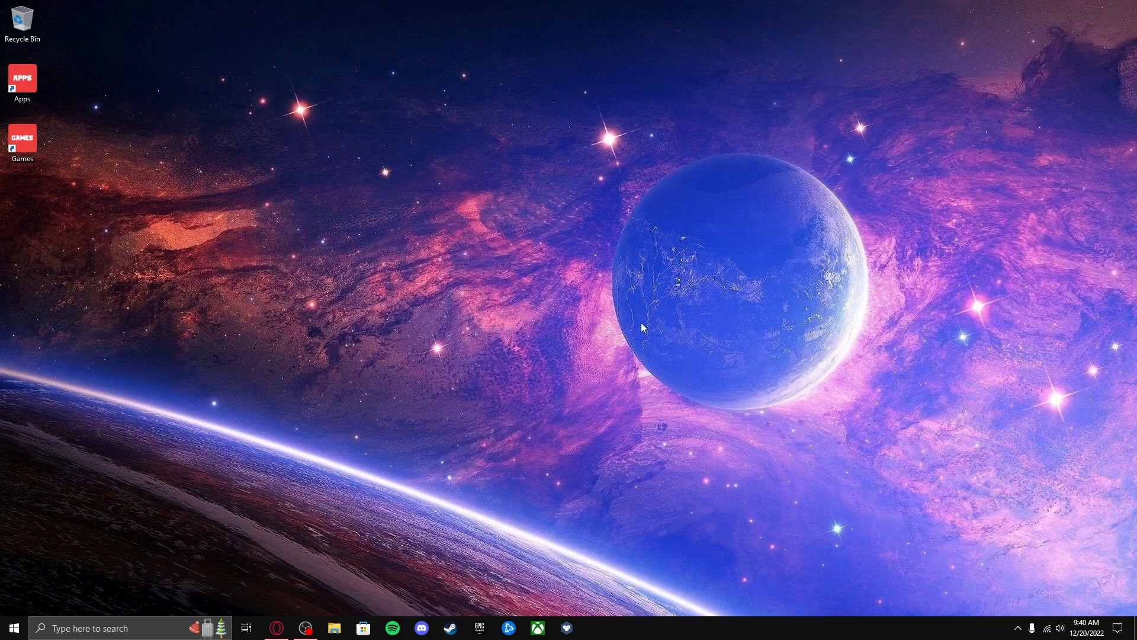
mouse_move(563, 306)
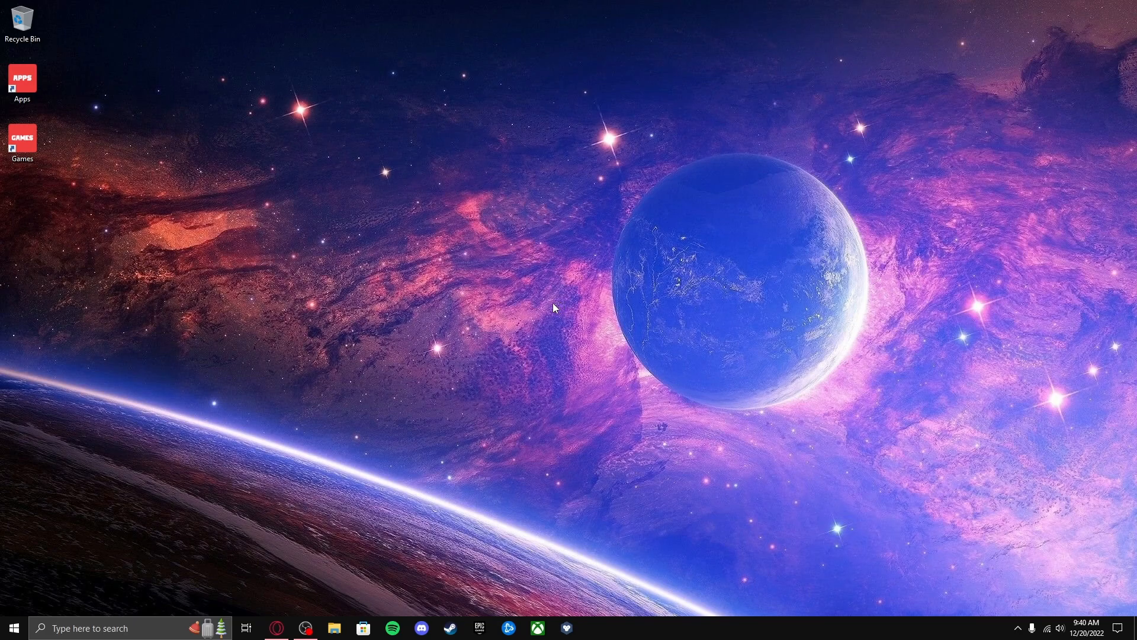
mouse_move(578, 295)
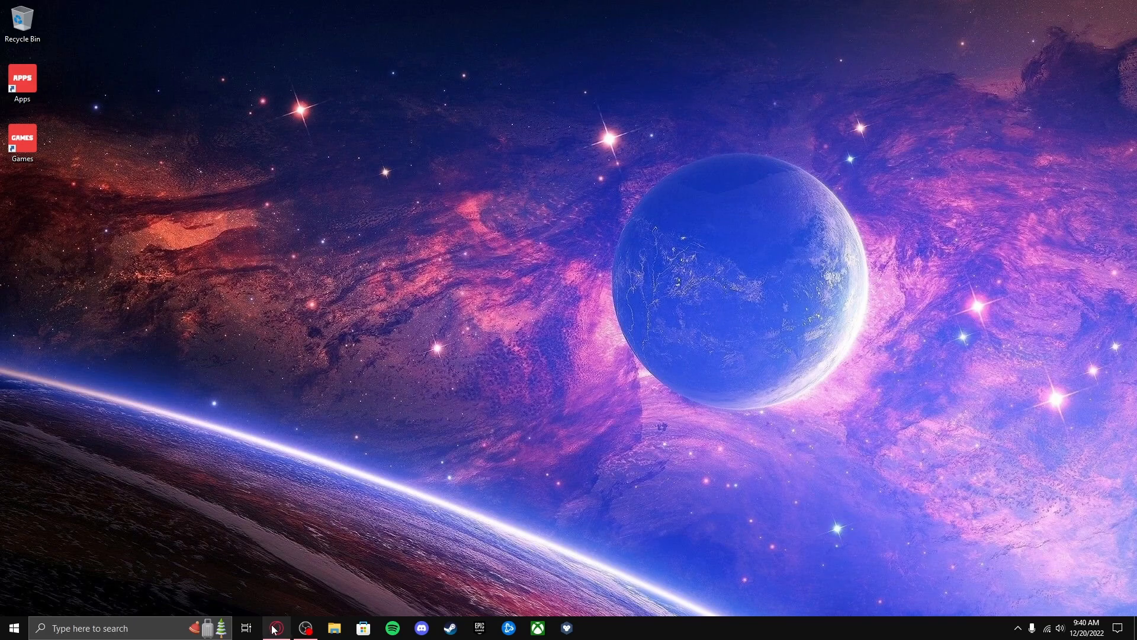
Download spplice_setup.exe for Windows from p2r3.com/spplice into Downloads and minimise Opera GX.
left_click(276, 628)
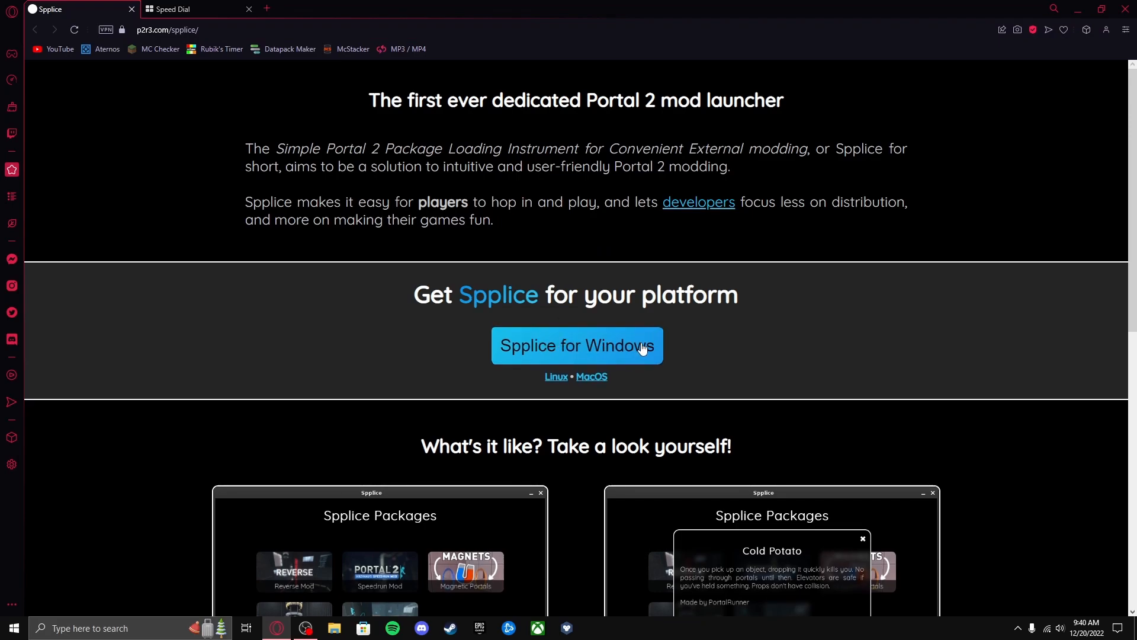
mouse_move(570, 343)
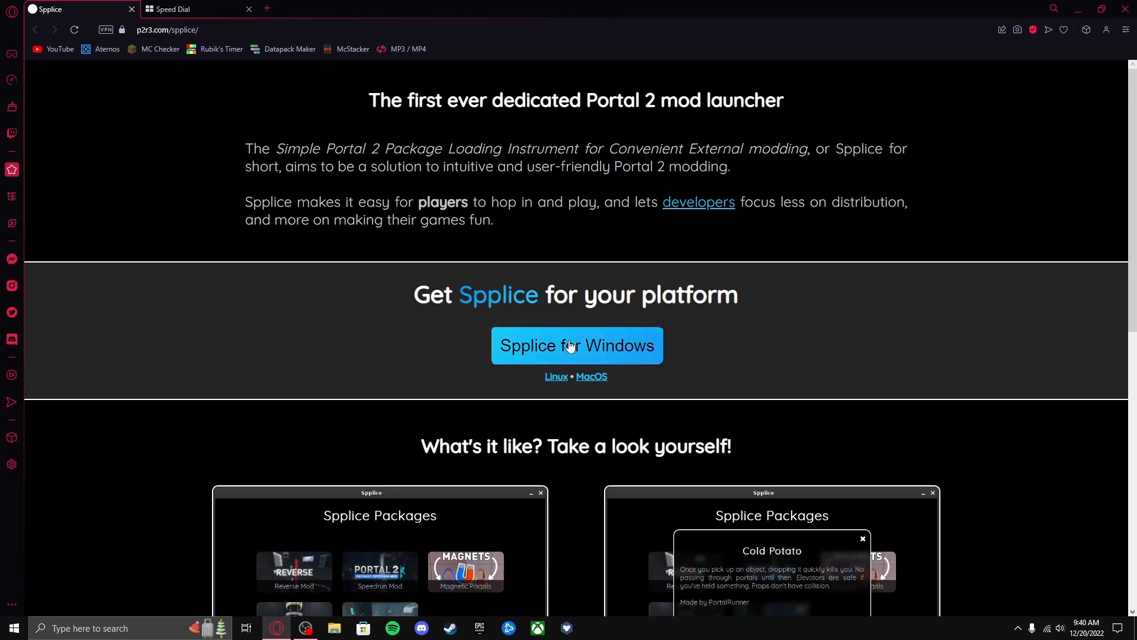
left_click(575, 345)
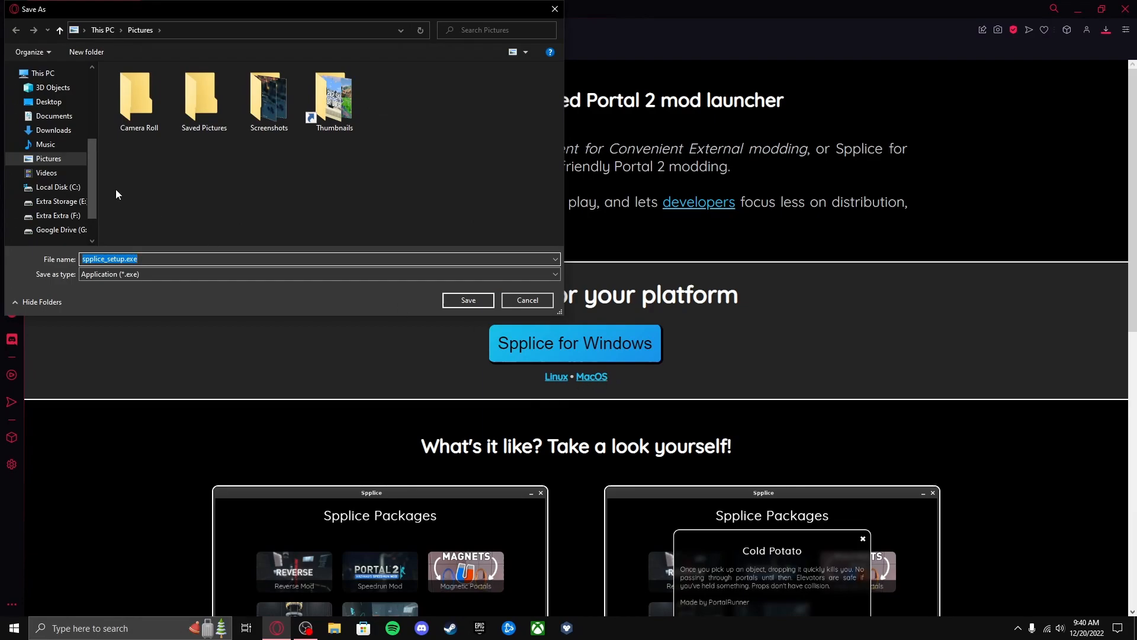
left_click(53, 130)
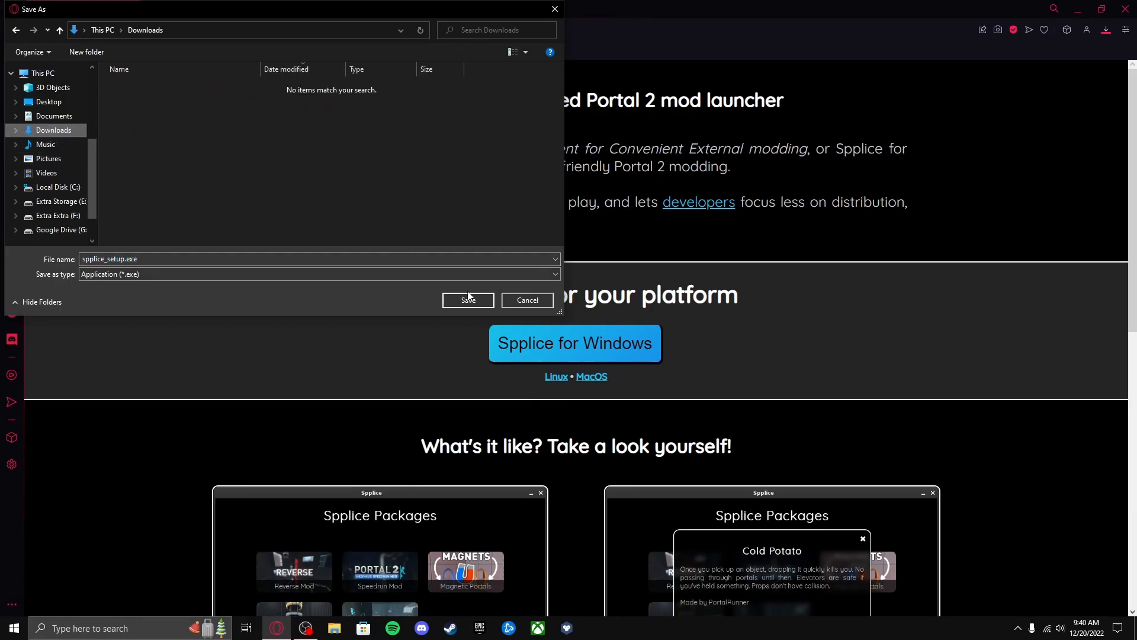
left_click(468, 300)
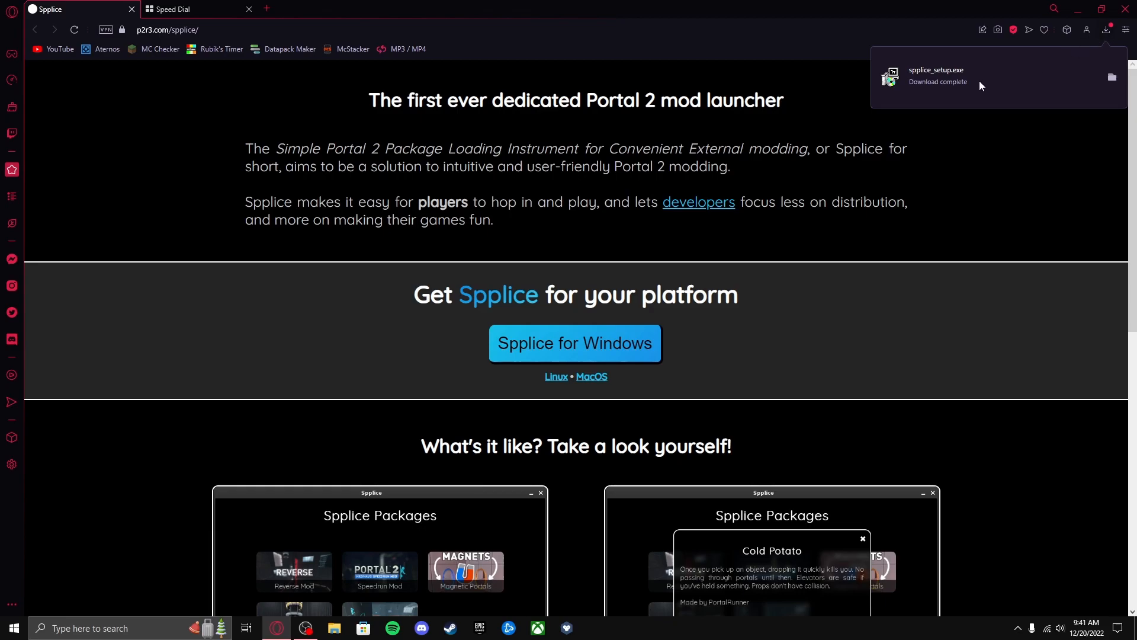
left_click(1106, 29)
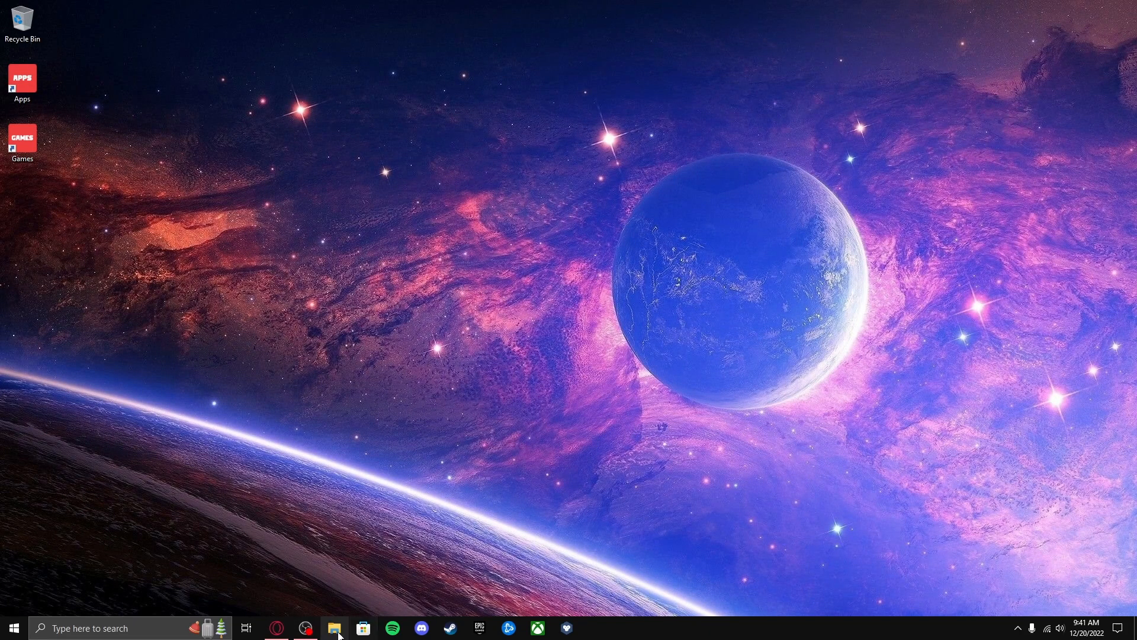
Delete the two old JPG screenshots from Downloads, leaving only spplice_setup.exe.
left_click(334, 628)
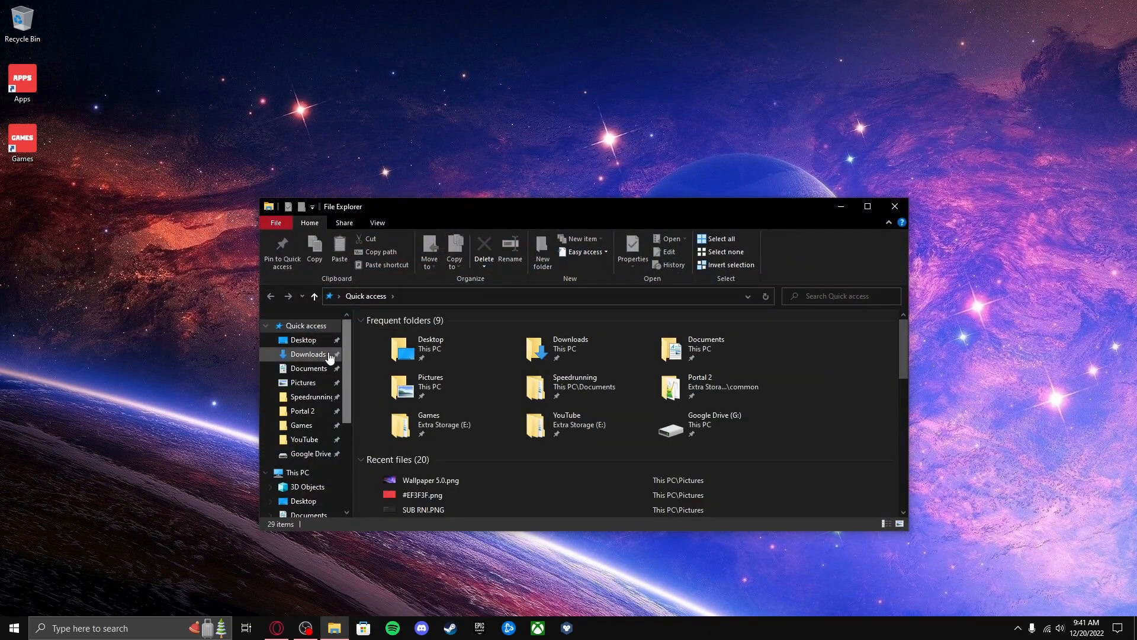
left_click(308, 354)
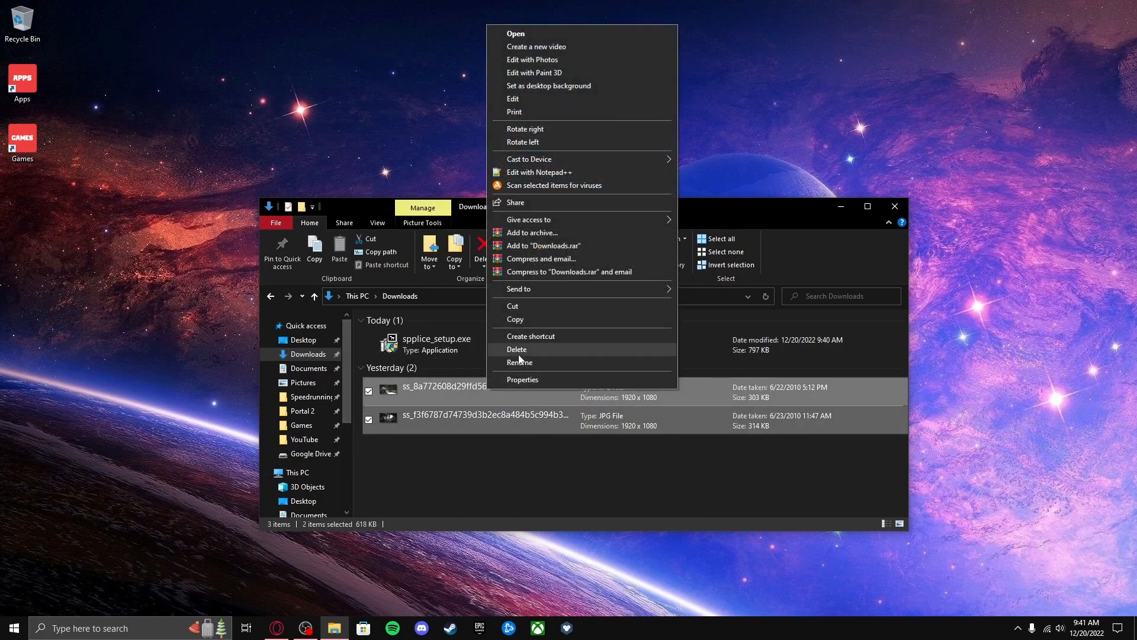
left_click(518, 348)
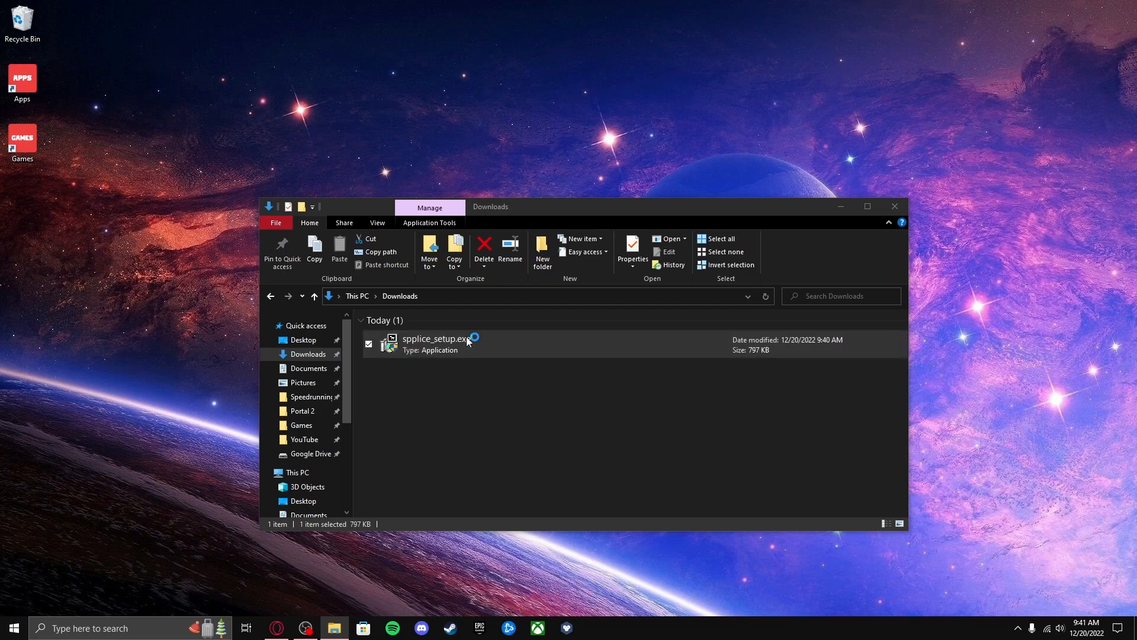
Run spplice_setup.exe past the SmartScreen warning and install Spplice with default components and folder.
double_click(434, 339)
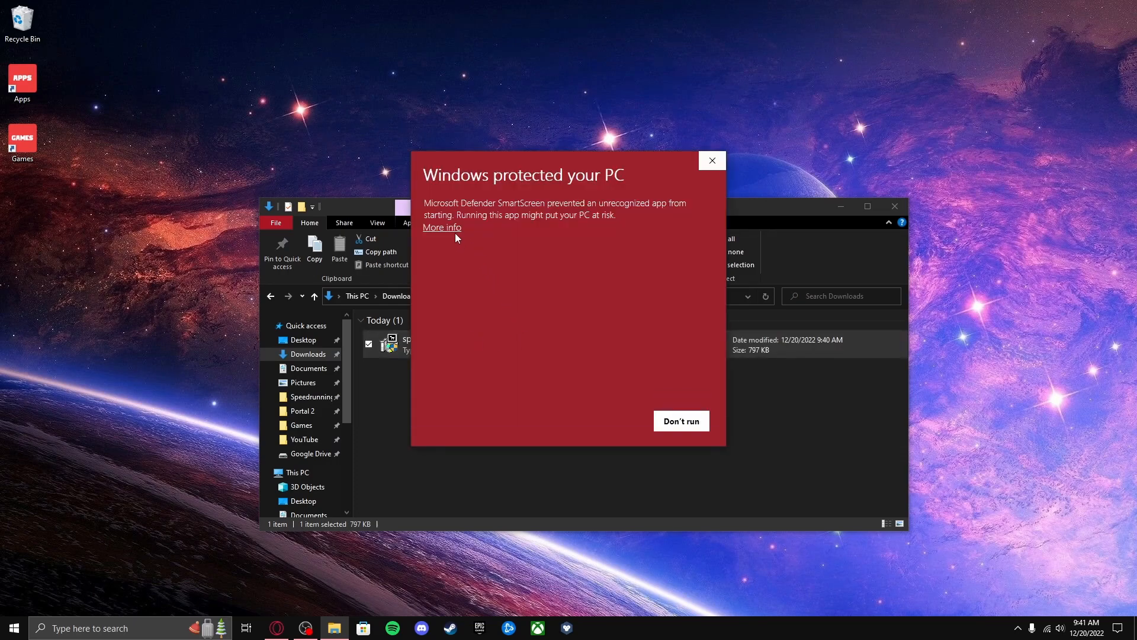
left_click(440, 227)
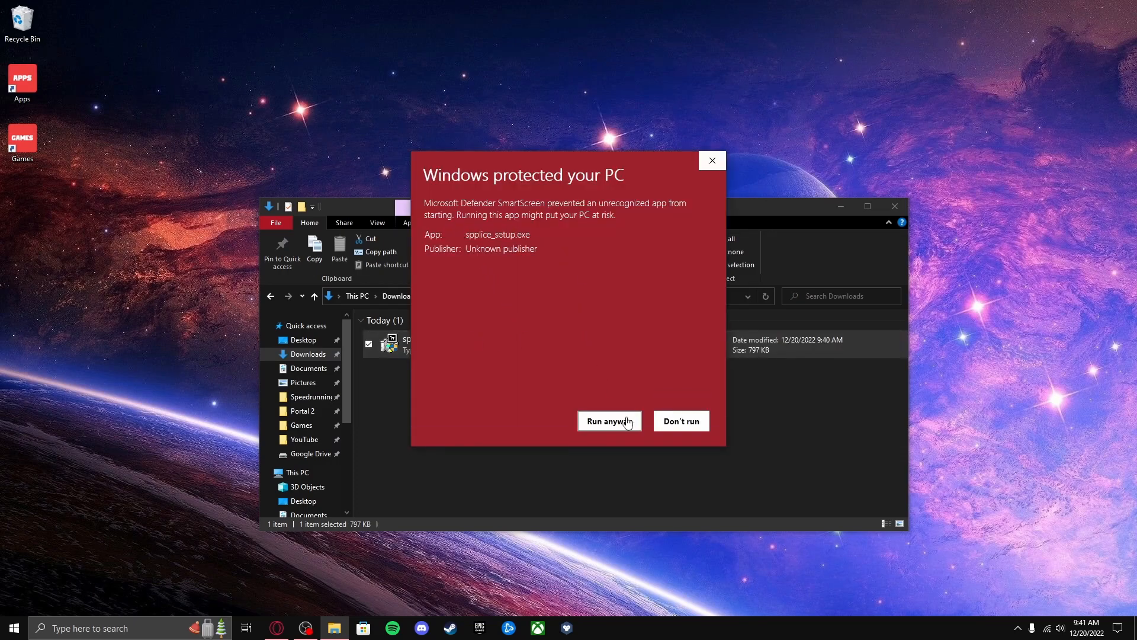
left_click(609, 421)
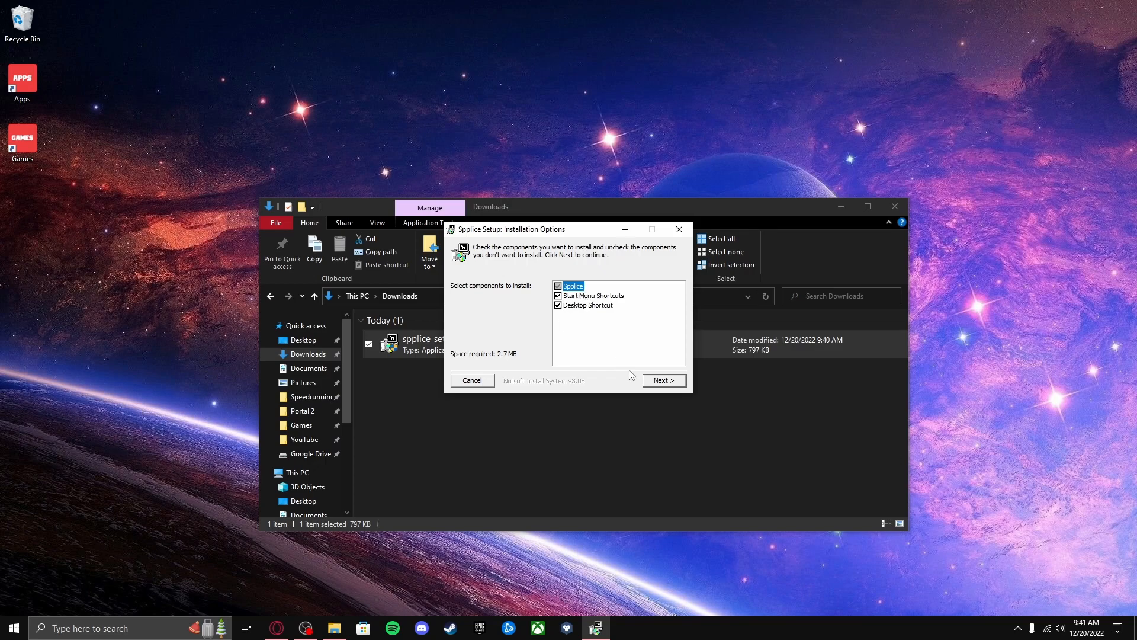
left_click(662, 379)
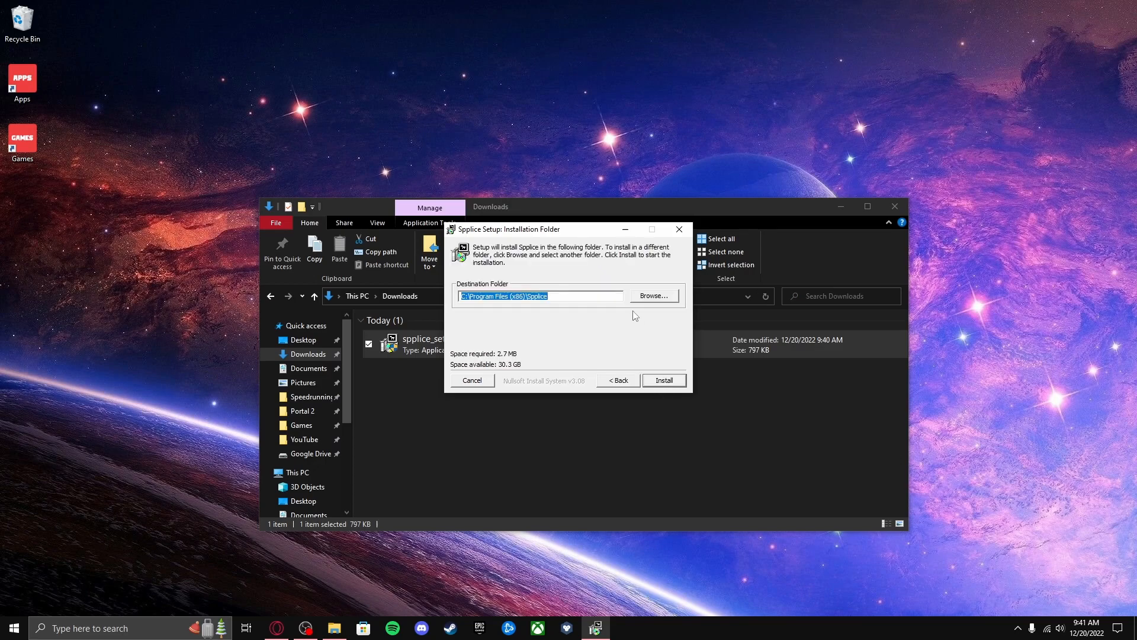
left_click(664, 381)
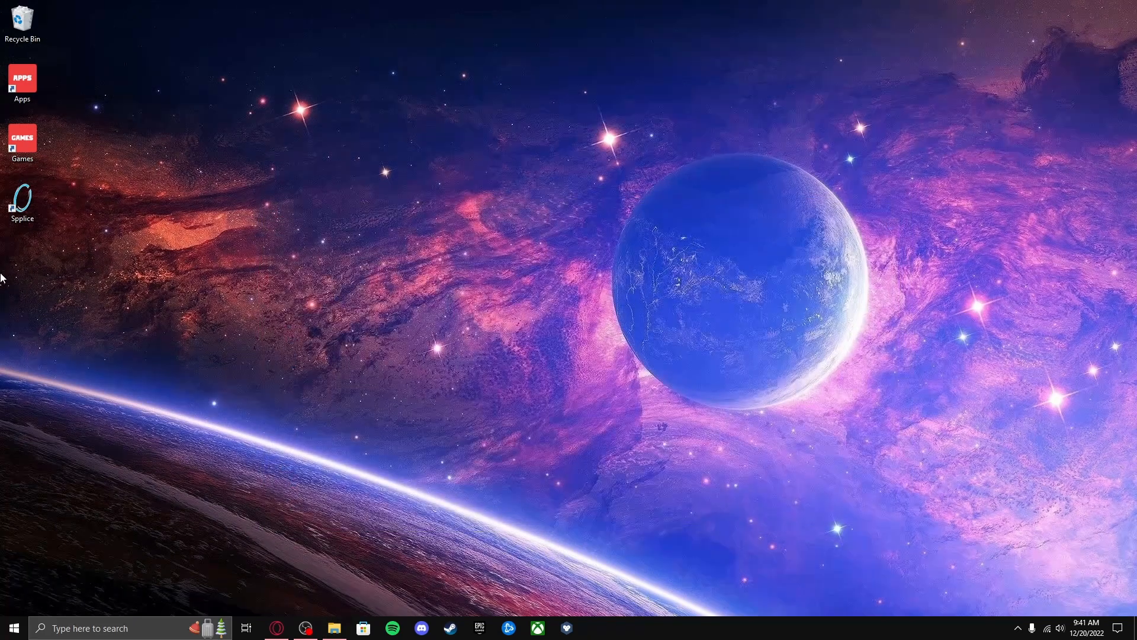
Move the Spplice shortcut to the desktop centre and launch the Spplice package list.
left_click_drag(21, 203, 605, 258)
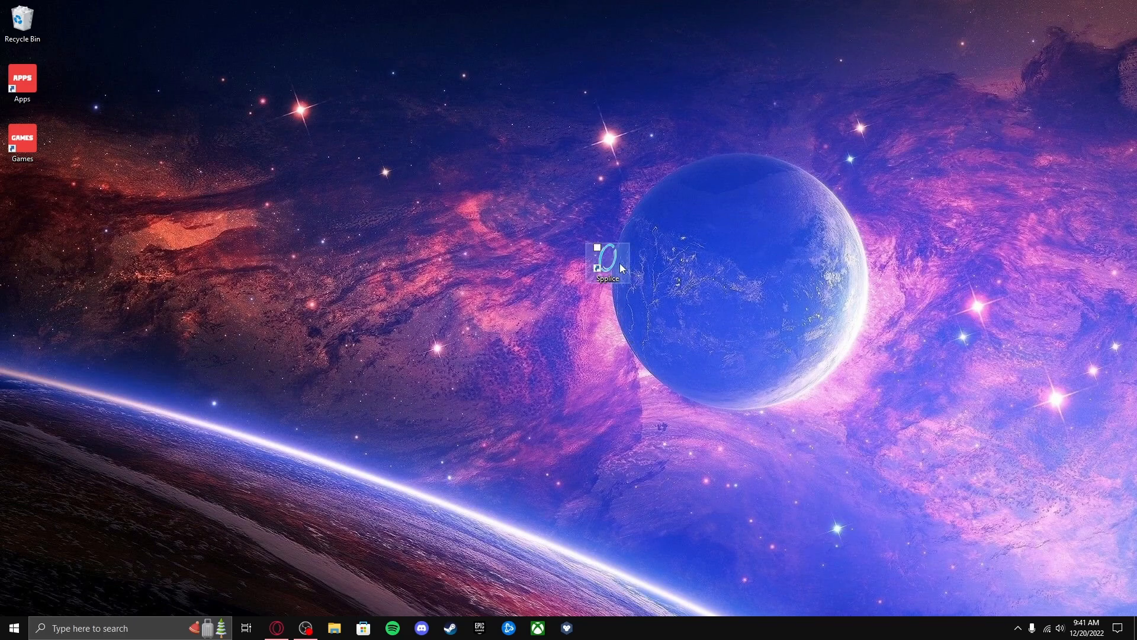
double_click(607, 260)
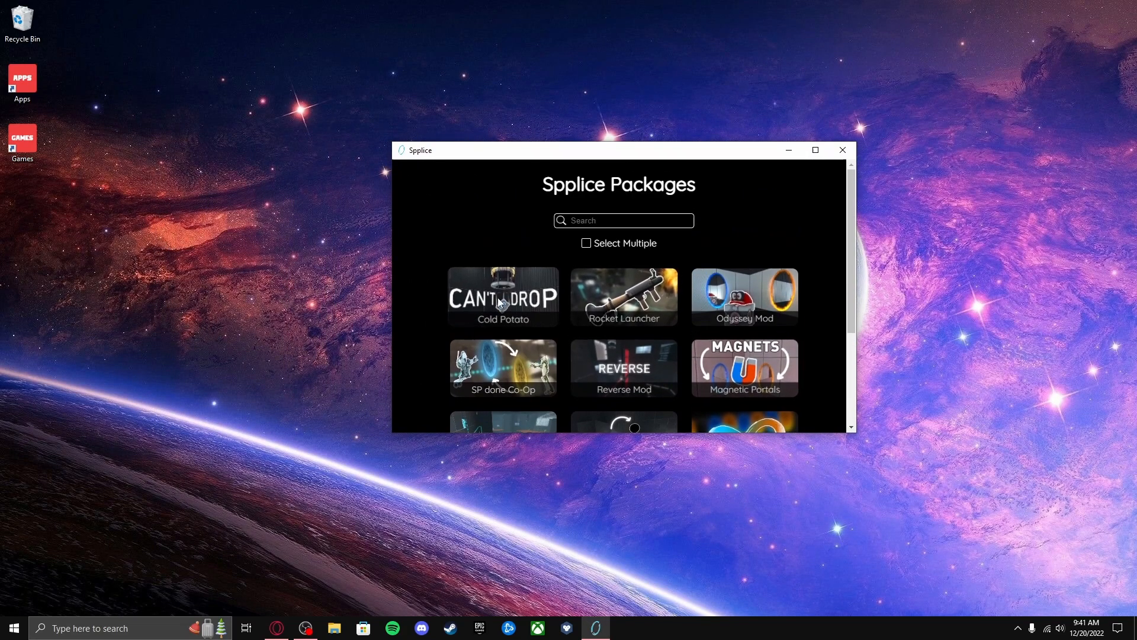
scroll("down", 3)
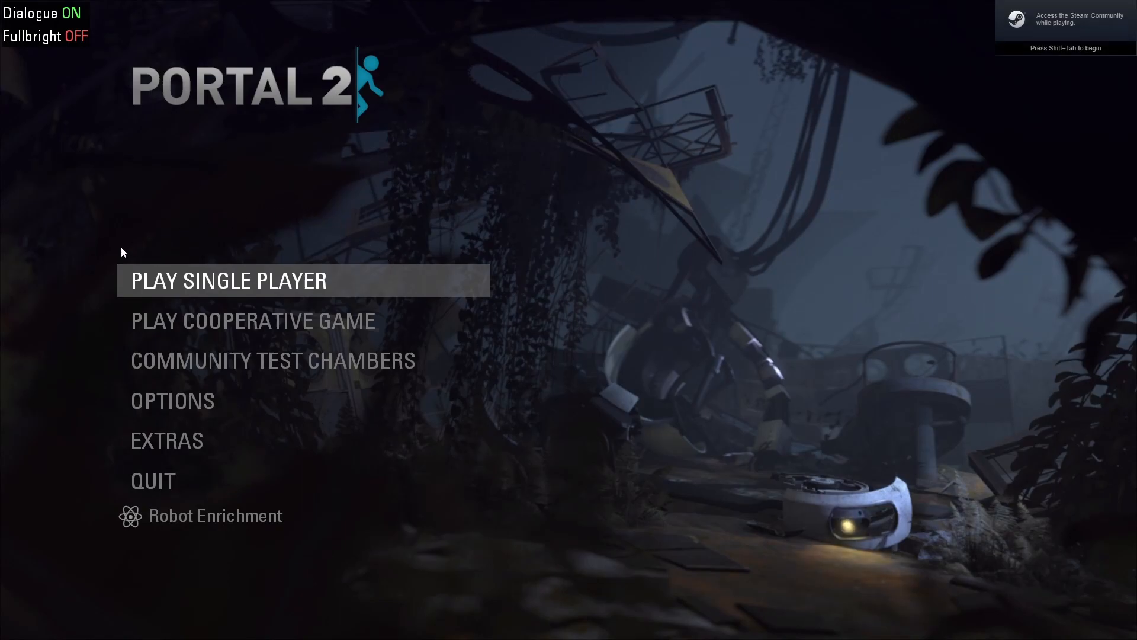
mouse_move(525, 328)
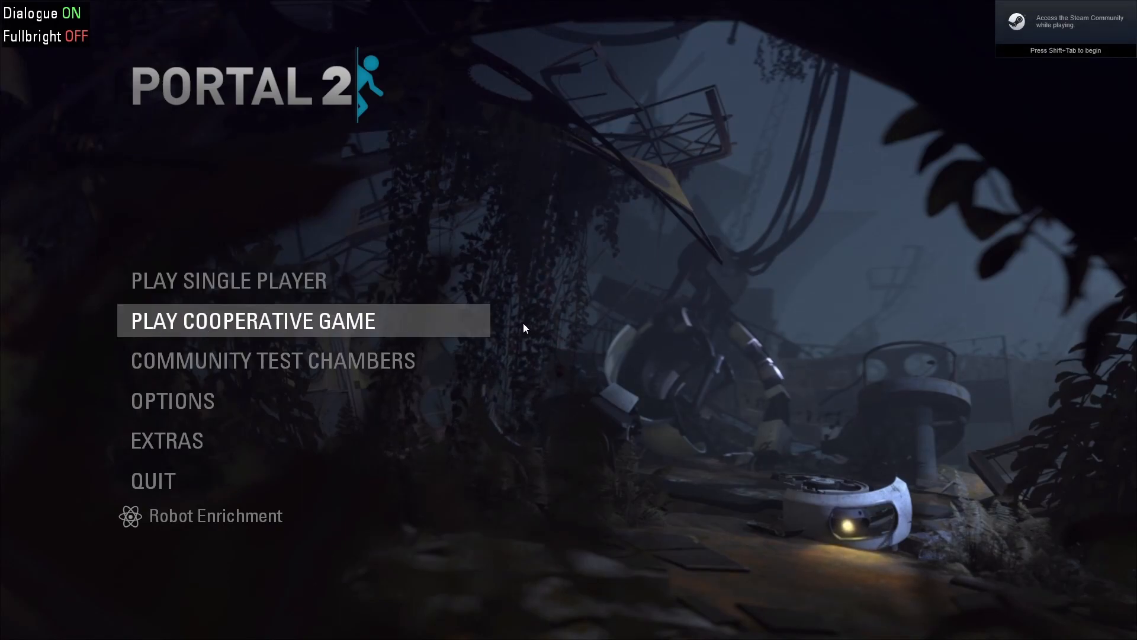
Start a Standard Co-Op game to reach the lobby, then back out and quit Portal 2.
left_click(251, 321)
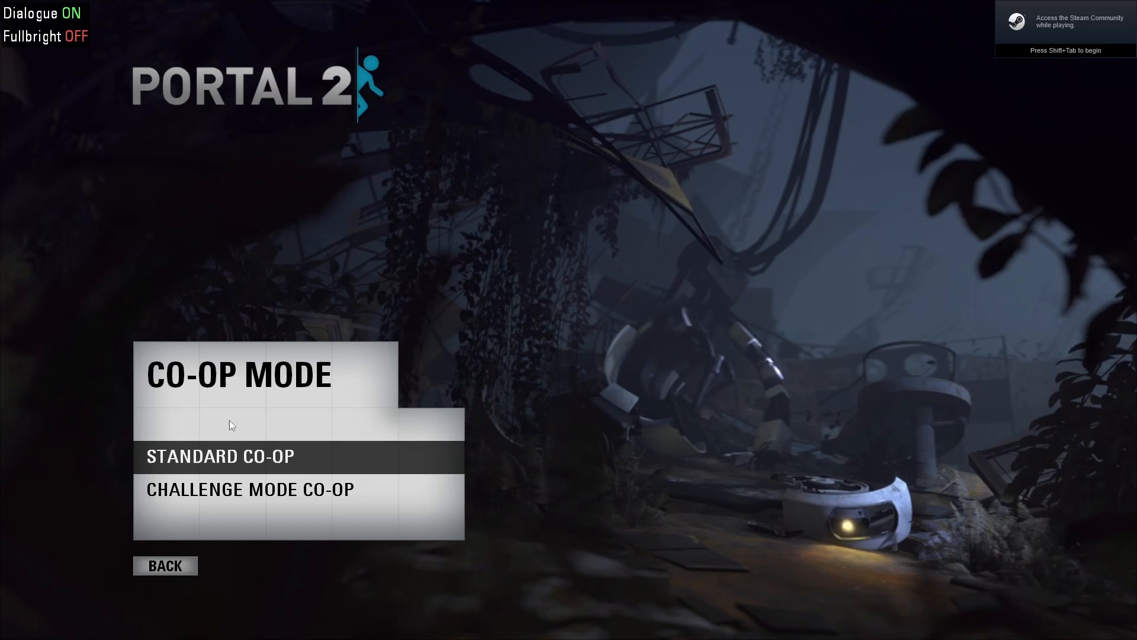
left_click(220, 457)
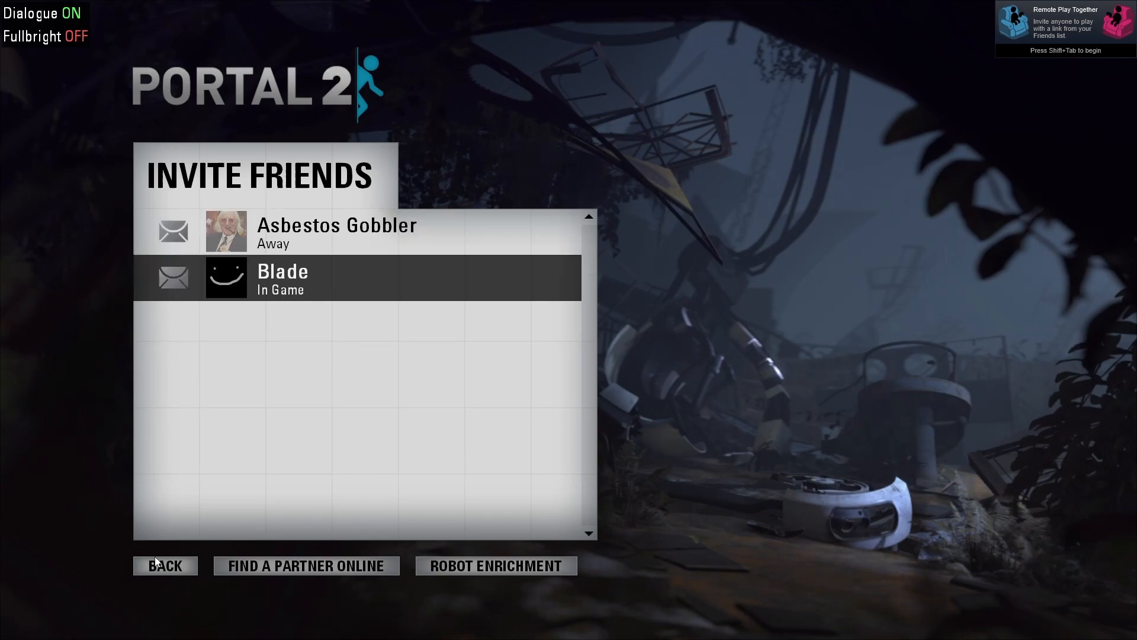
left_click(165, 565)
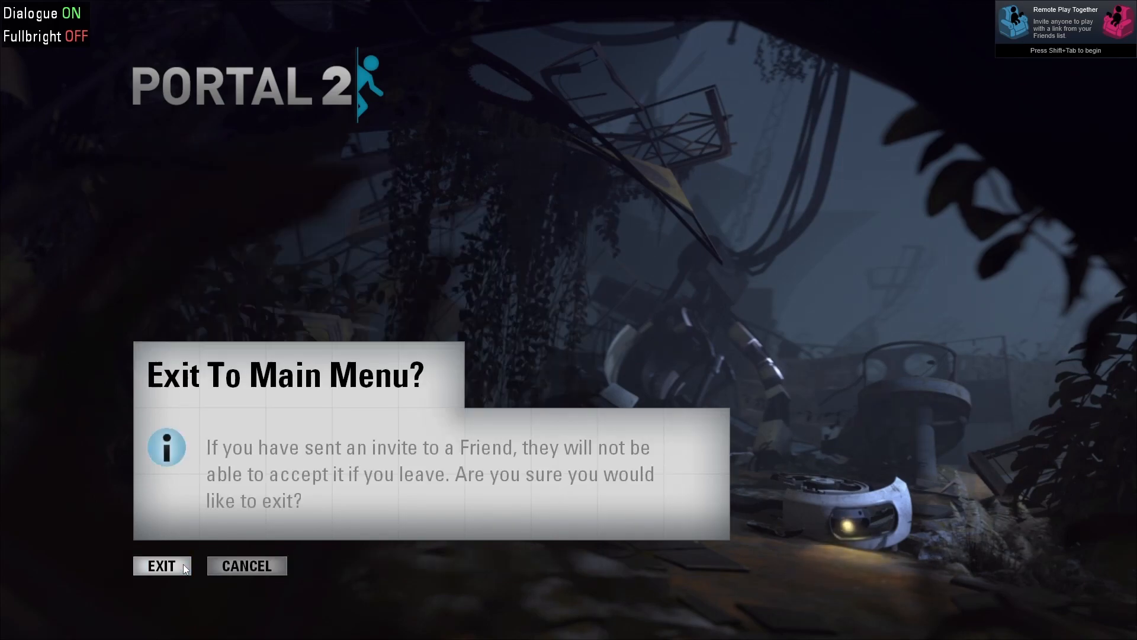
left_click(161, 566)
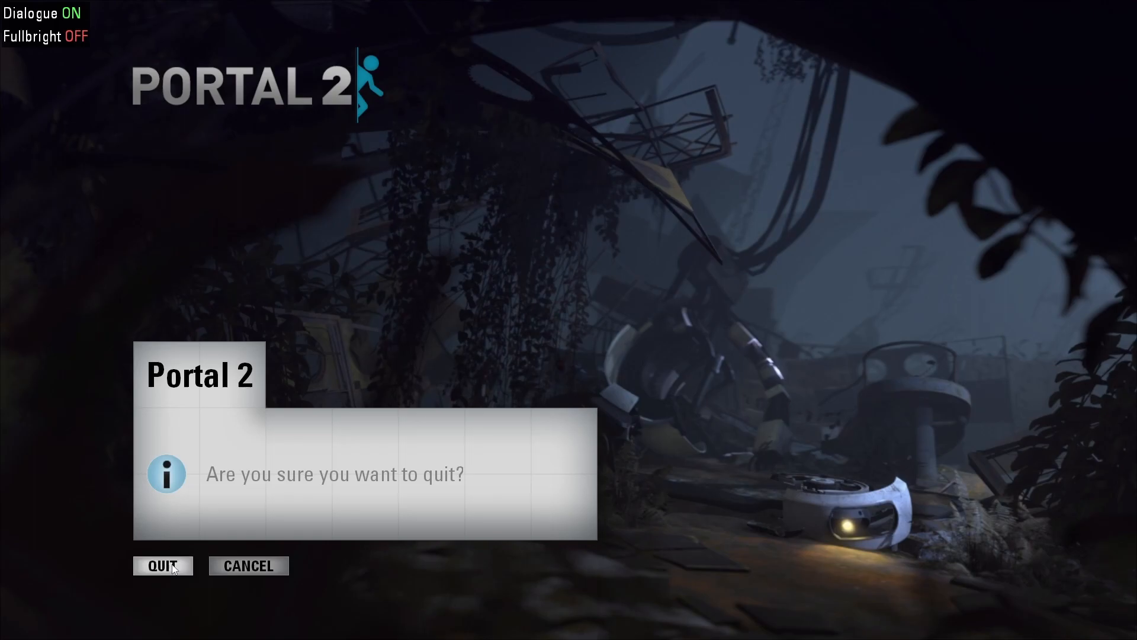
left_click(162, 566)
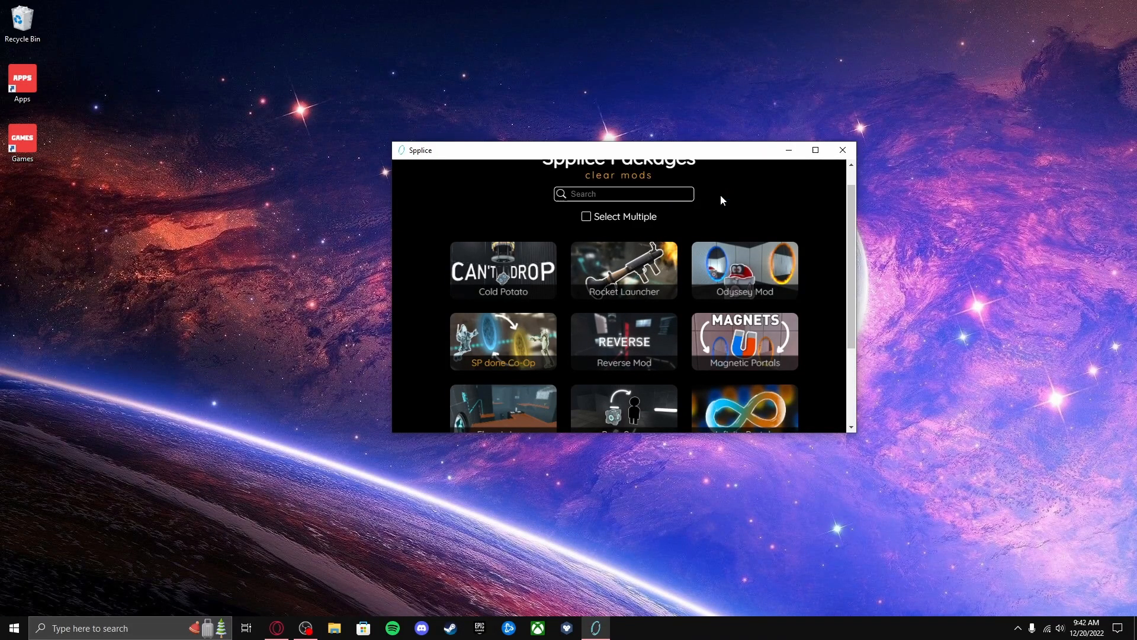
mouse_move(731, 169)
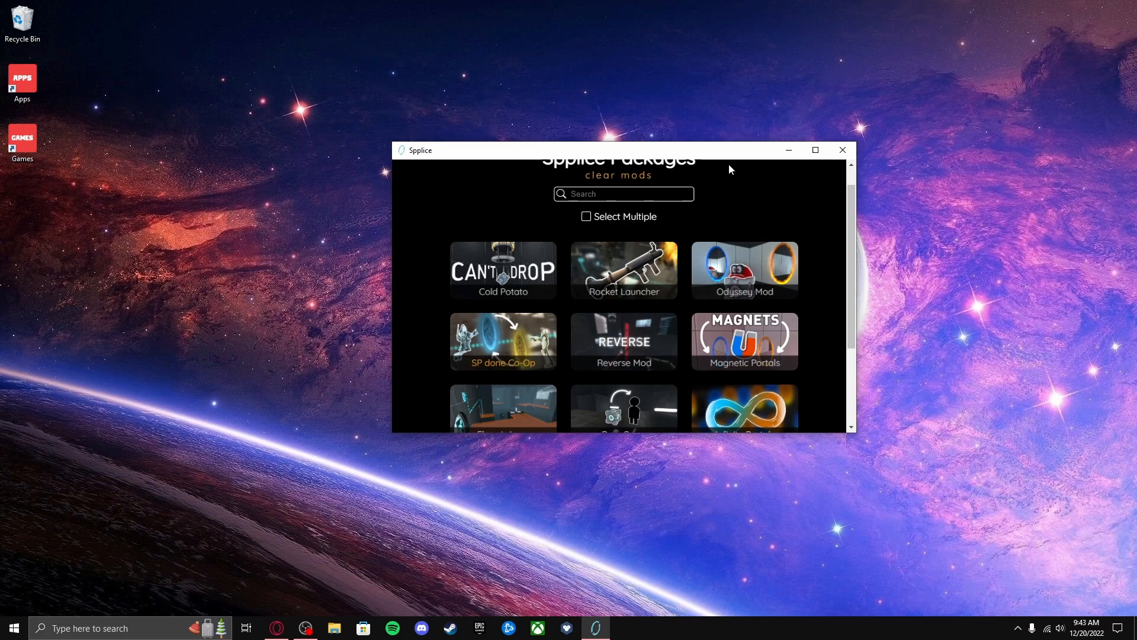